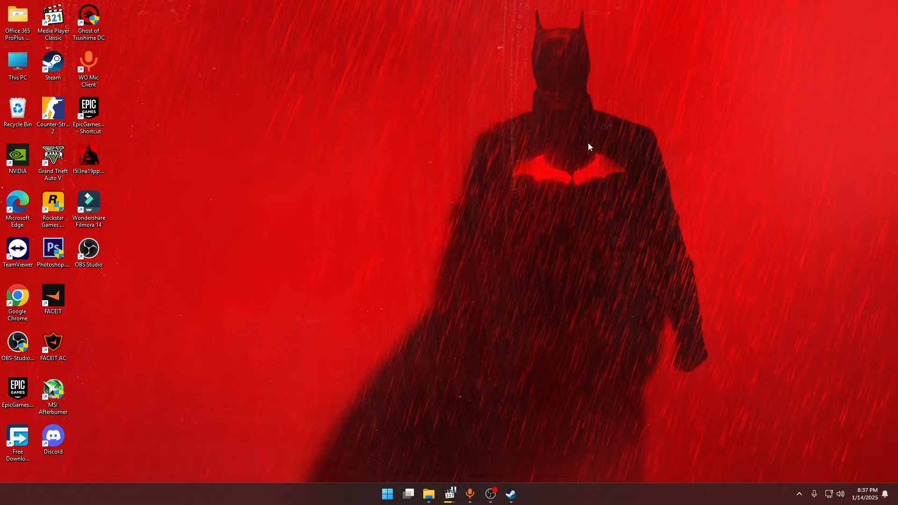
pyautogui.moveTo(614, 249)
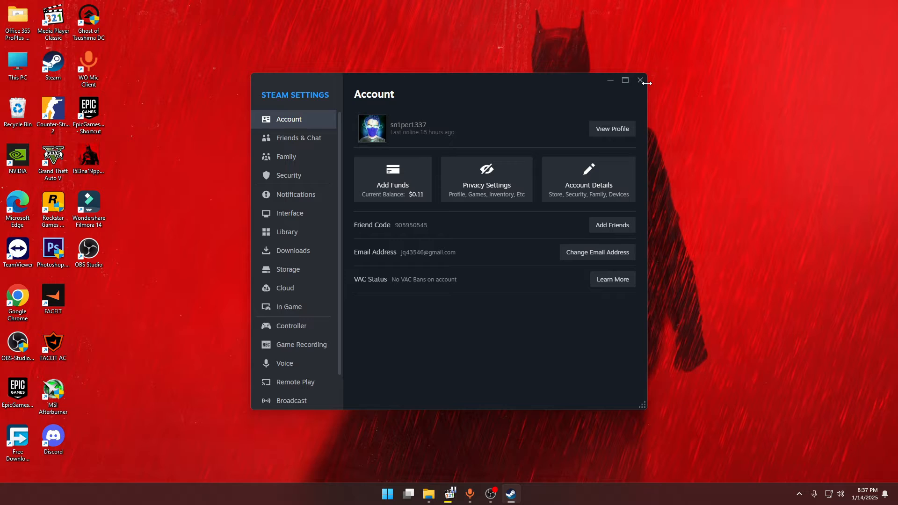
pyautogui.moveTo(354, 166)
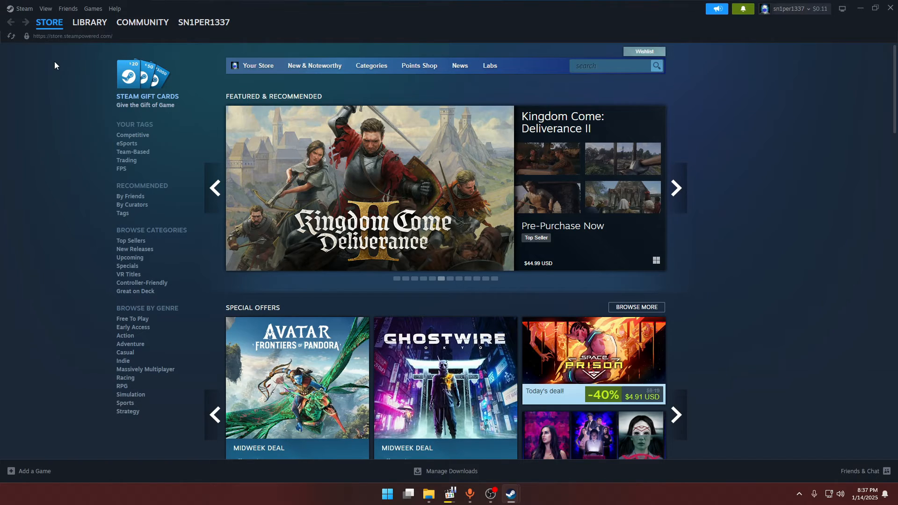
# - Open the Steam menu's Settings window, landing on the Account page over the Store
pyautogui.click(23, 8)
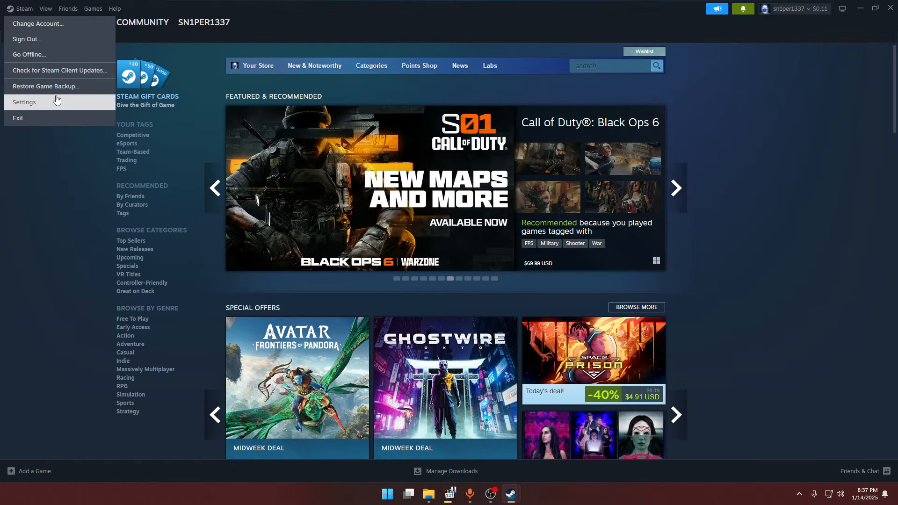
pyautogui.click(25, 102)
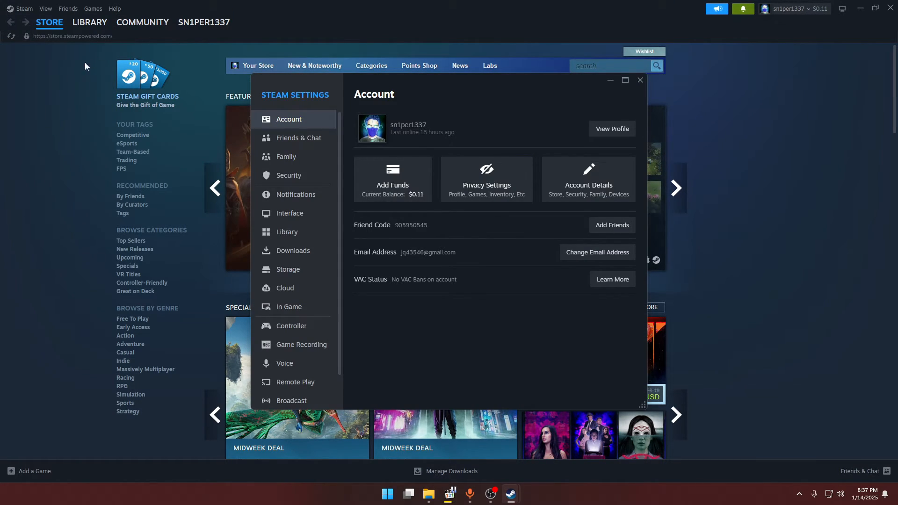
# - Review the Interface page, leaving smooth web scrolling off and GPU rendering and hardware decoding on
pyautogui.click(290, 213)
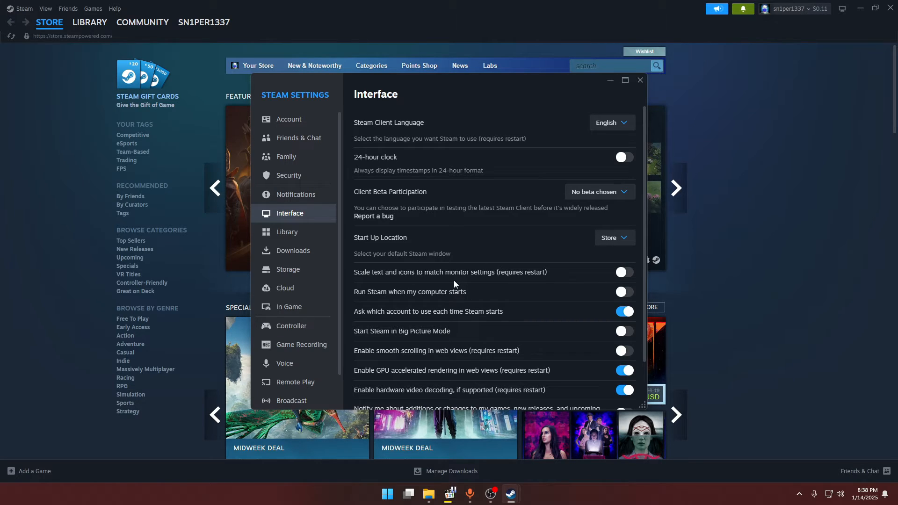
pyautogui.moveTo(533, 281)
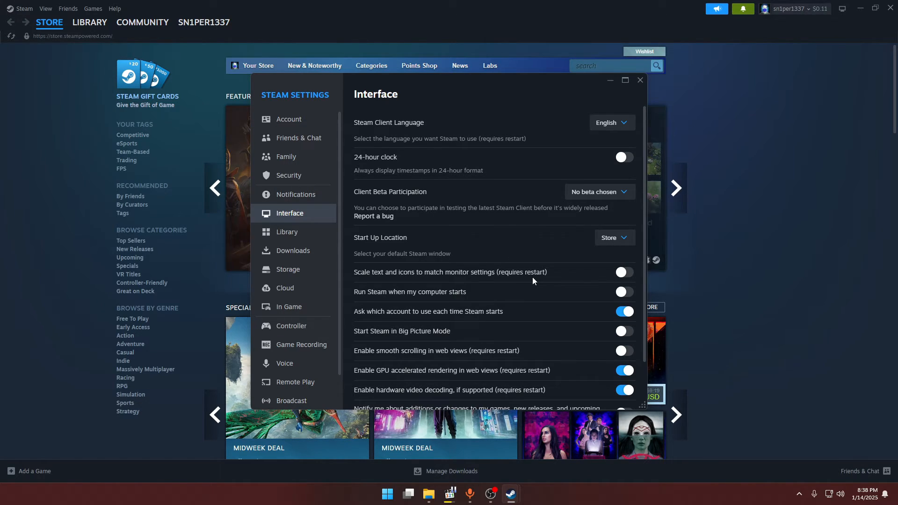
pyautogui.moveTo(603, 270)
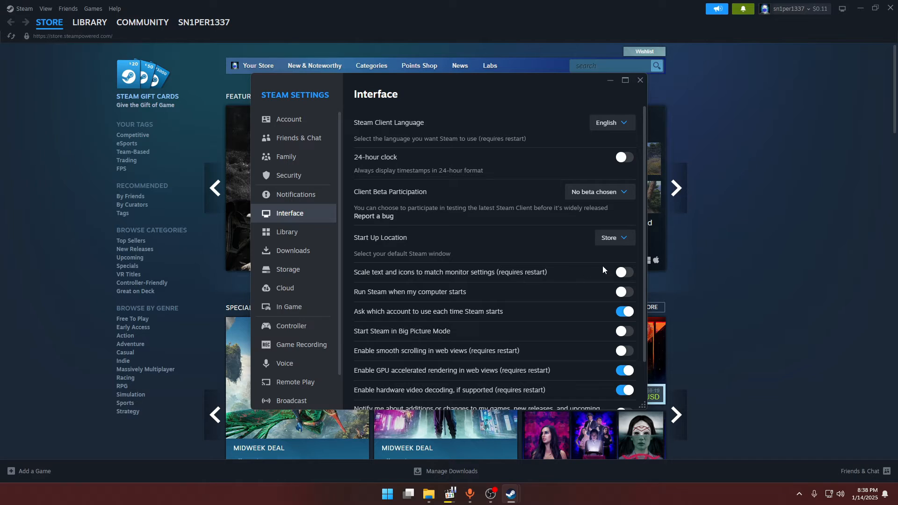
pyautogui.moveTo(523, 286)
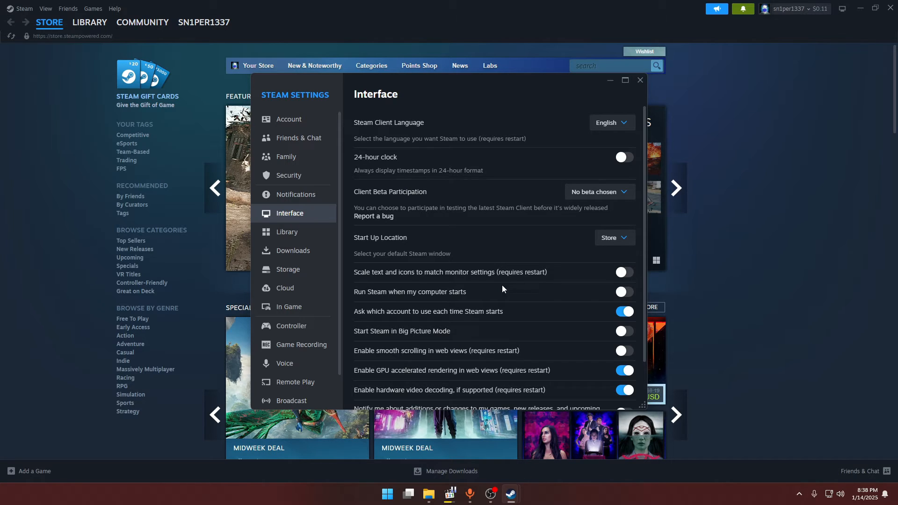
pyautogui.moveTo(453, 297)
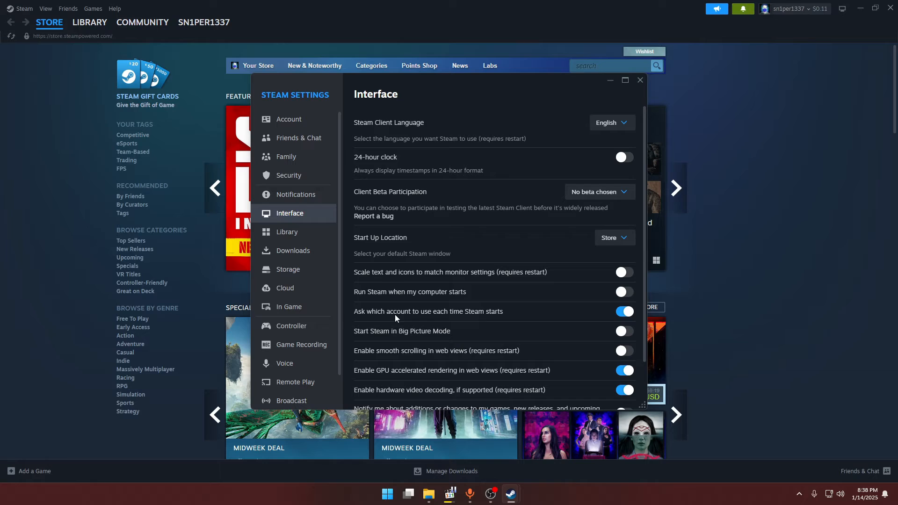
pyautogui.moveTo(380, 312)
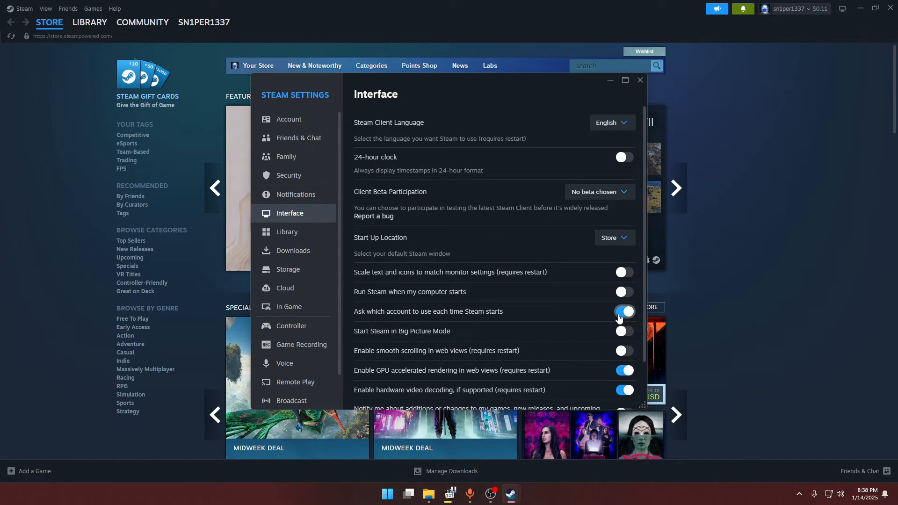
pyautogui.scroll(-3)
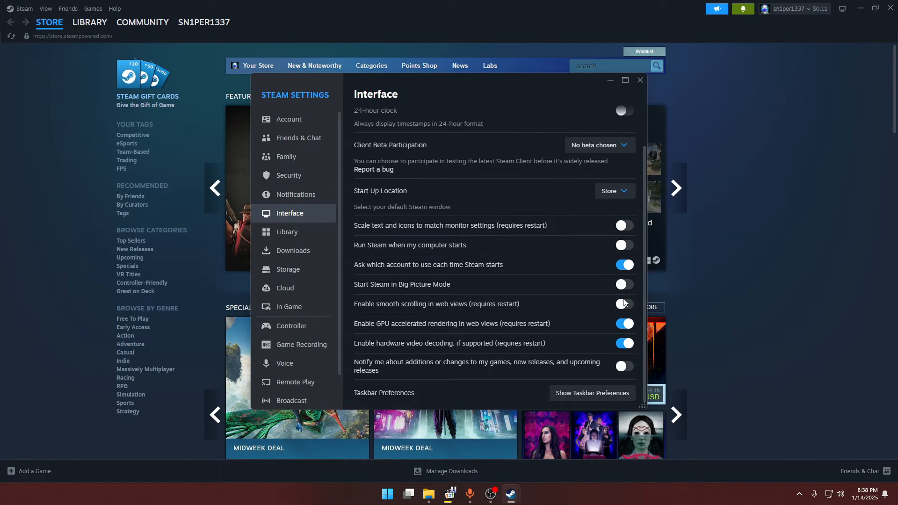
pyautogui.moveTo(401, 310)
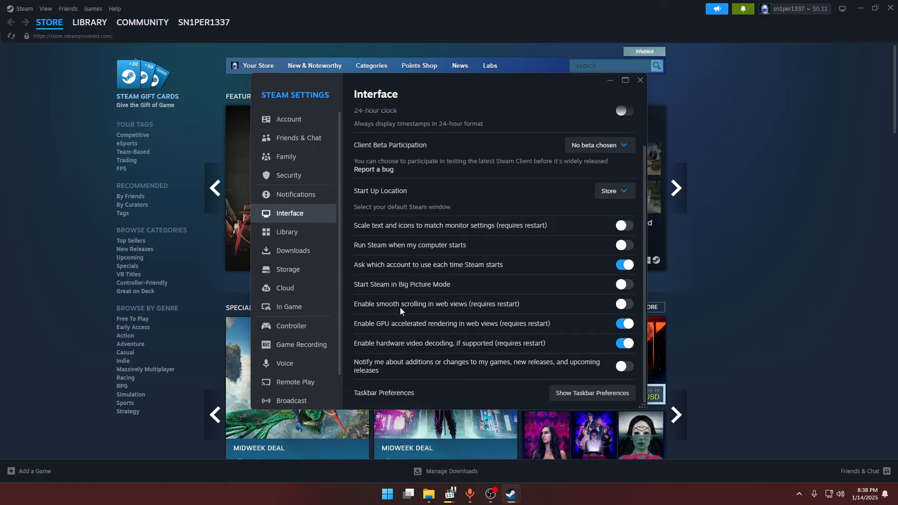
pyautogui.moveTo(603, 337)
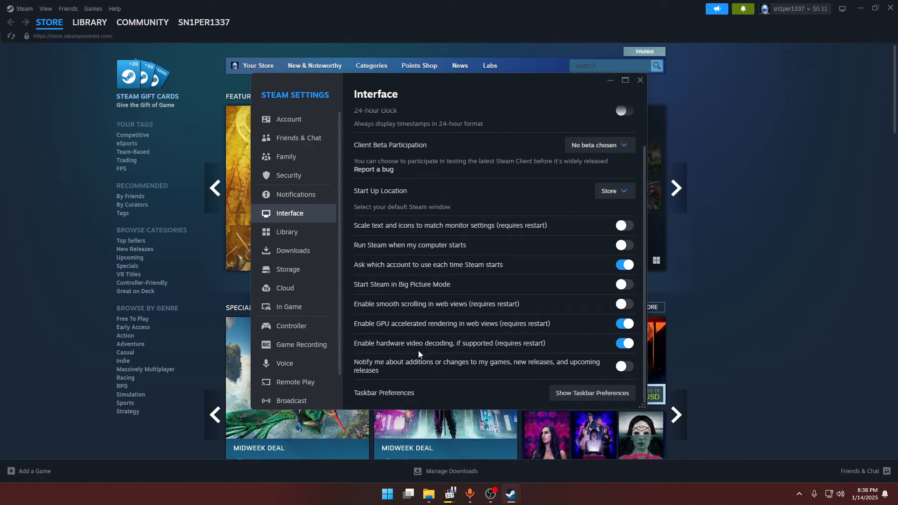
pyautogui.scroll(-3)
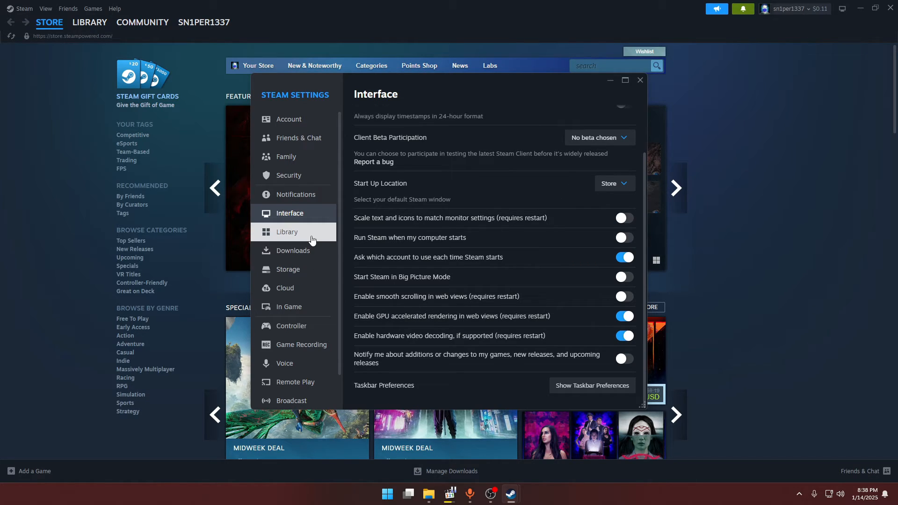
# - On the Library page turn on Low Bandwidth Mode and Low Performance Mode
pyautogui.click(287, 231)
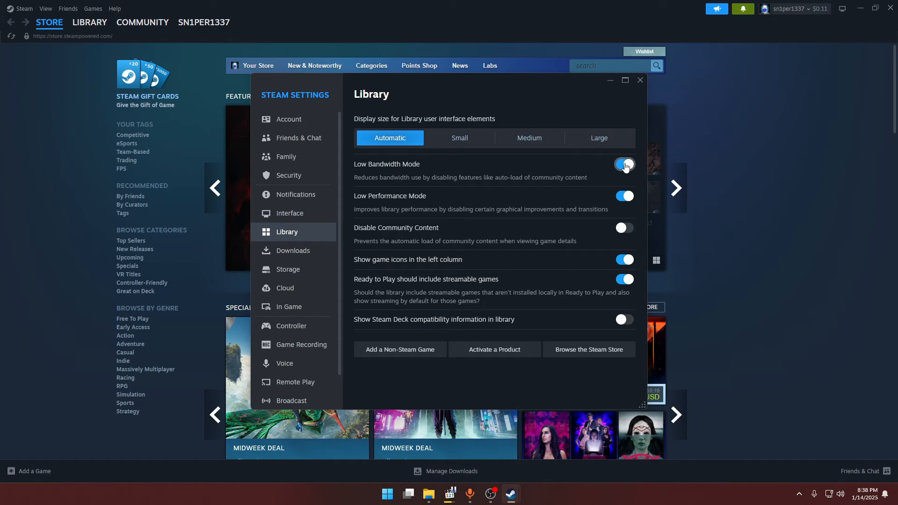
pyautogui.click(624, 165)
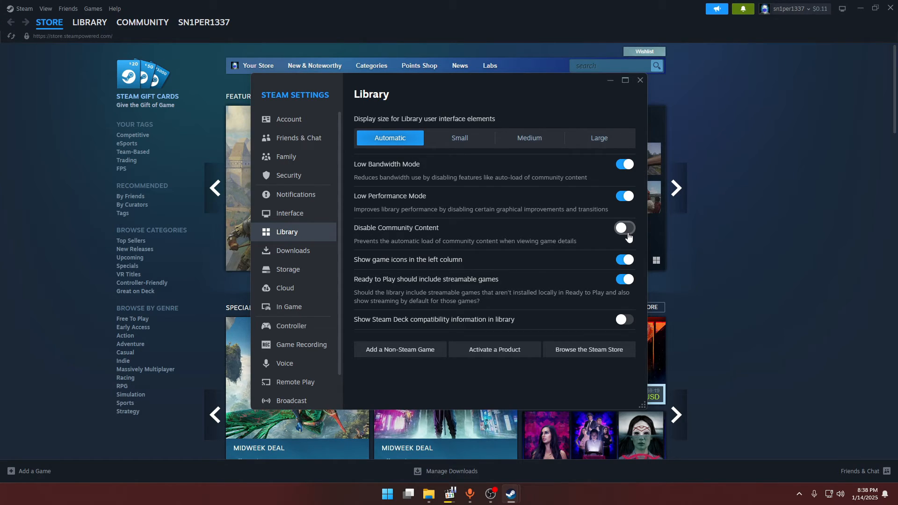
pyautogui.click(623, 228)
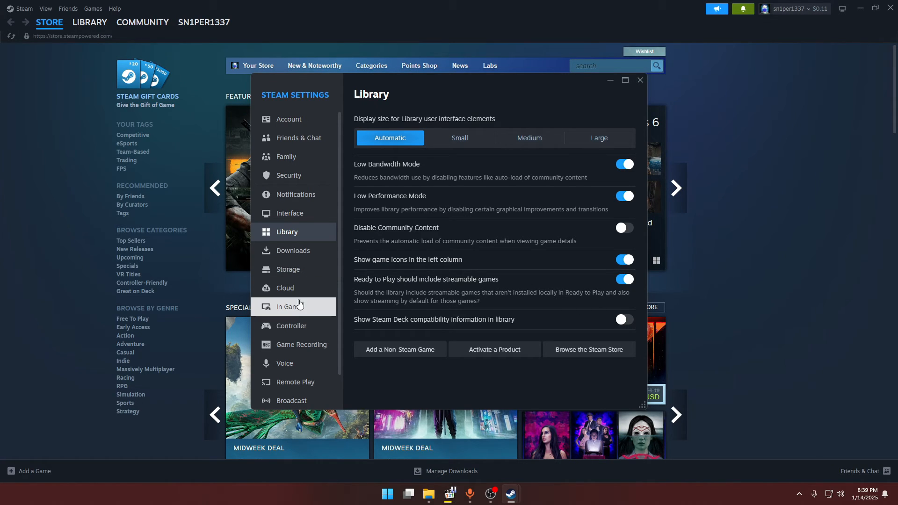
# - Review the In Game page's overlay, screenshot and networking options without changing them
pyautogui.click(285, 288)
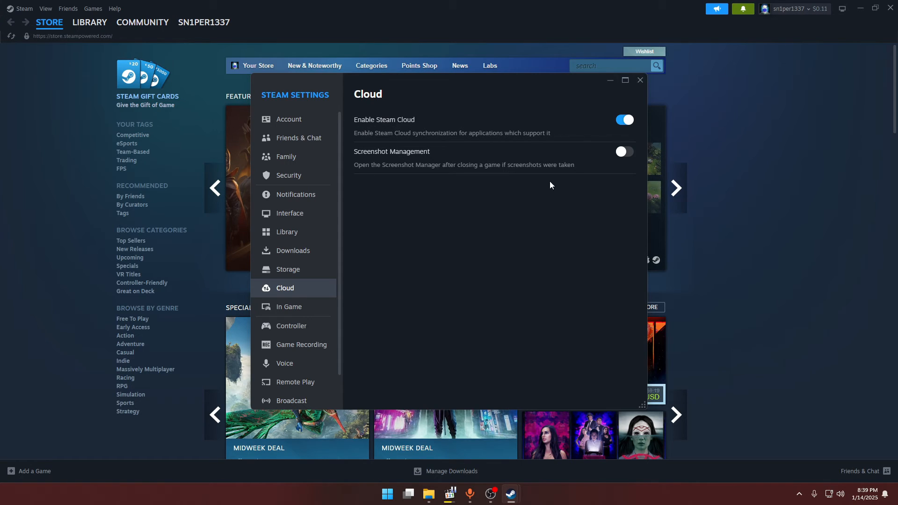
pyautogui.click(289, 307)
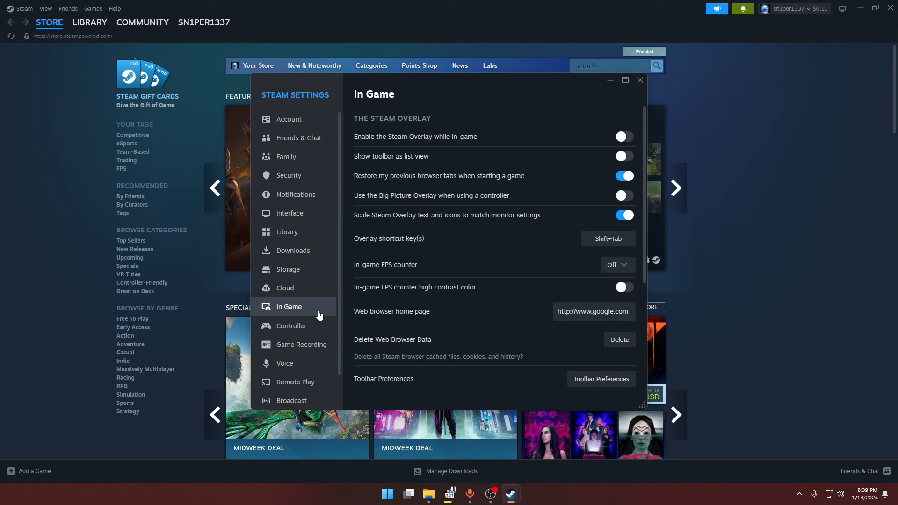
pyautogui.moveTo(575, 170)
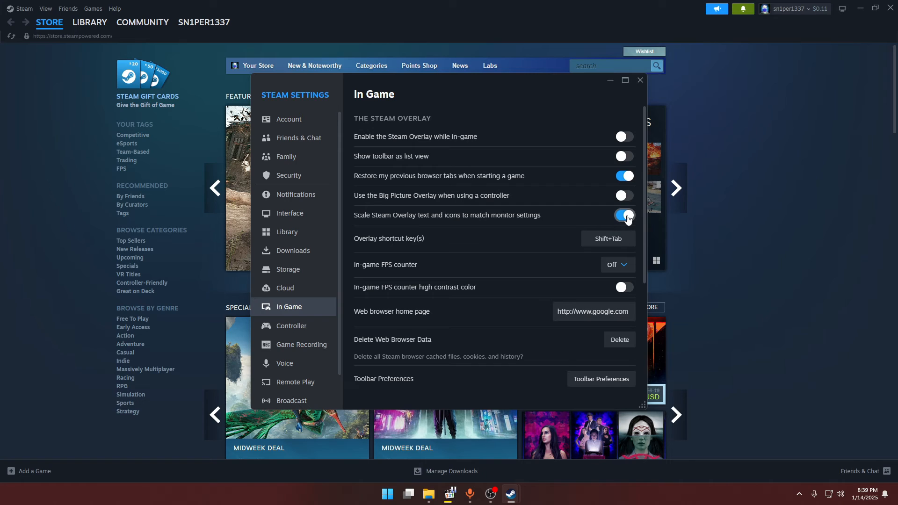
pyautogui.scroll(-3)
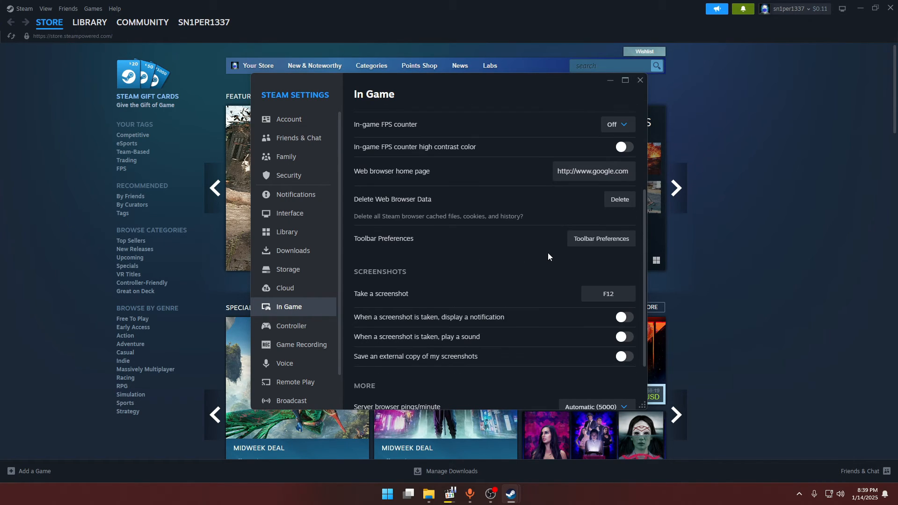
pyautogui.scroll(-3)
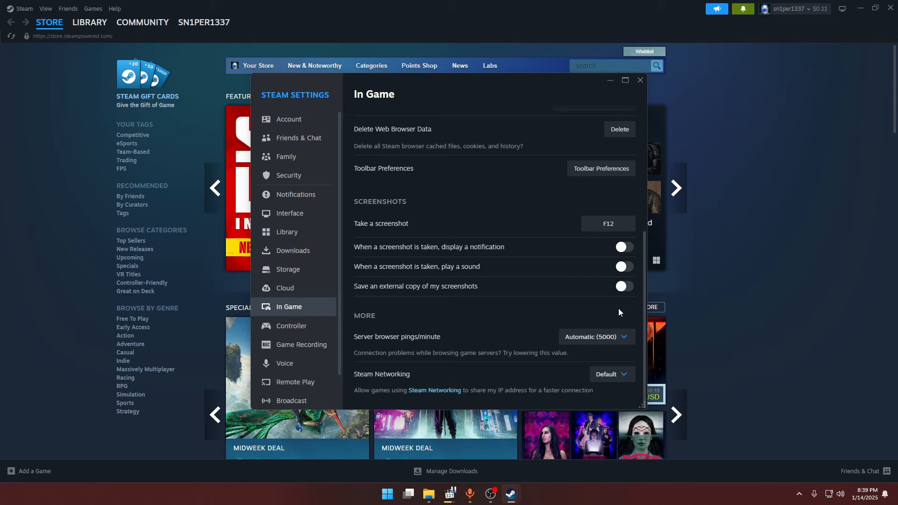
pyautogui.moveTo(608, 260)
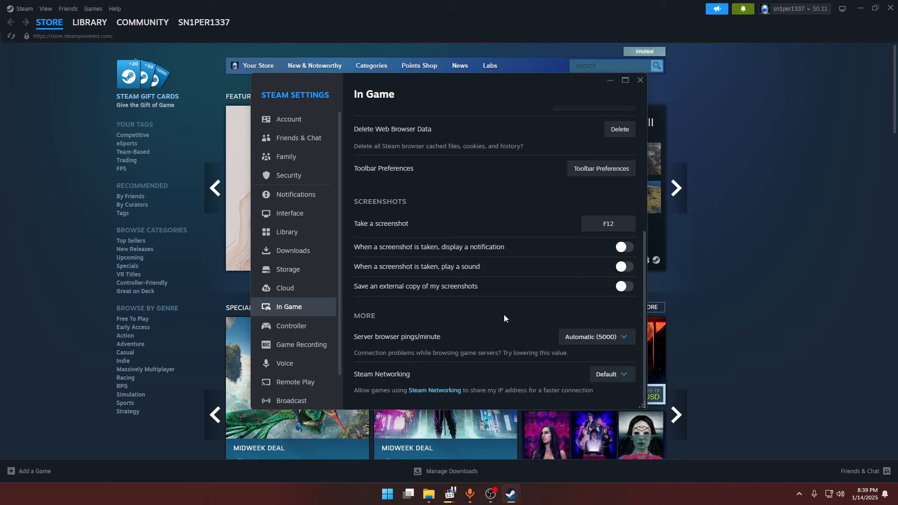
# - Look through the Controller, Game Recording and Voice pages and land on Remote Play
pyautogui.click(290, 325)
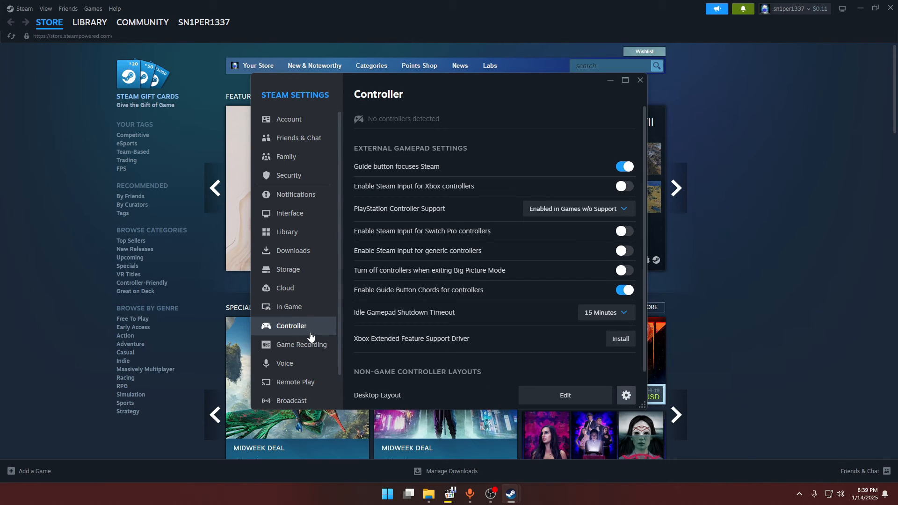
pyautogui.moveTo(588, 261)
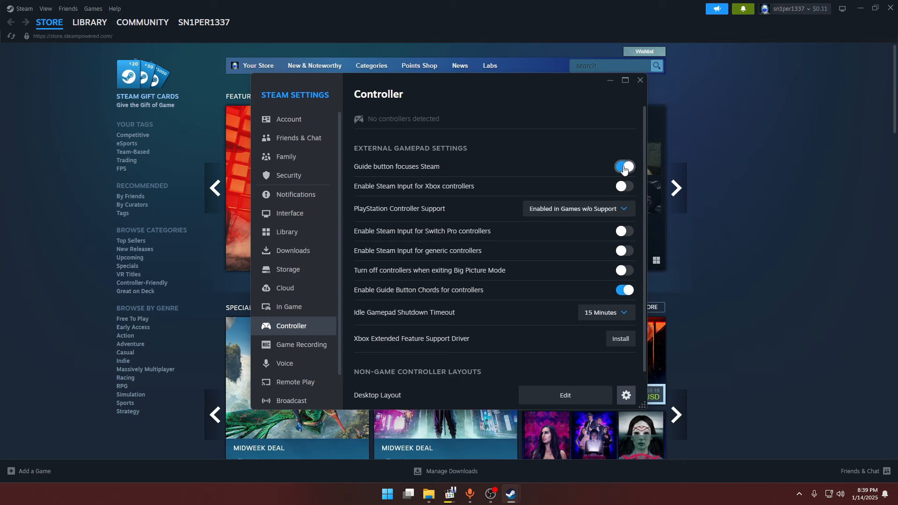
pyautogui.click(624, 167)
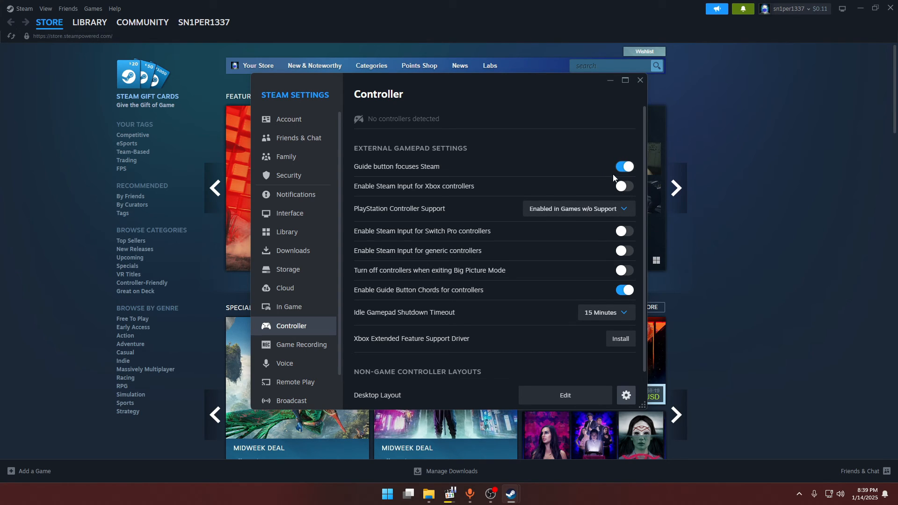
pyautogui.moveTo(300, 345)
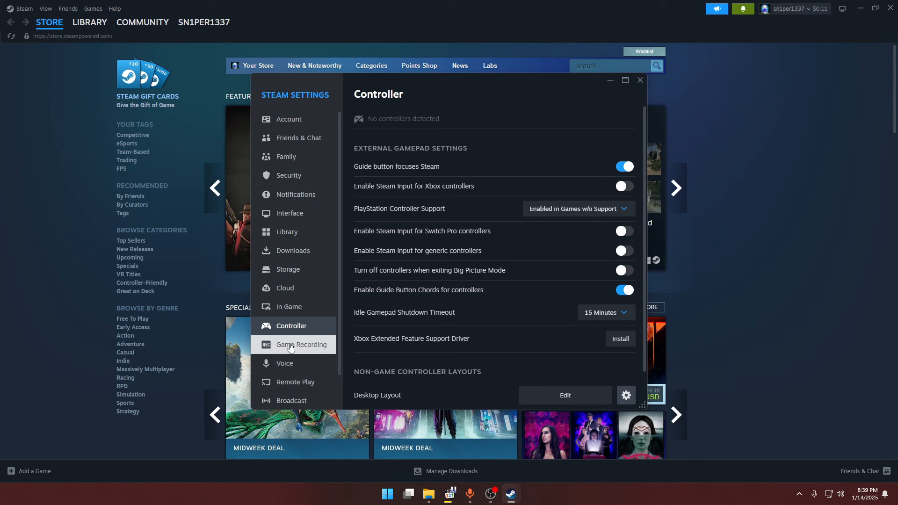
pyautogui.click(303, 344)
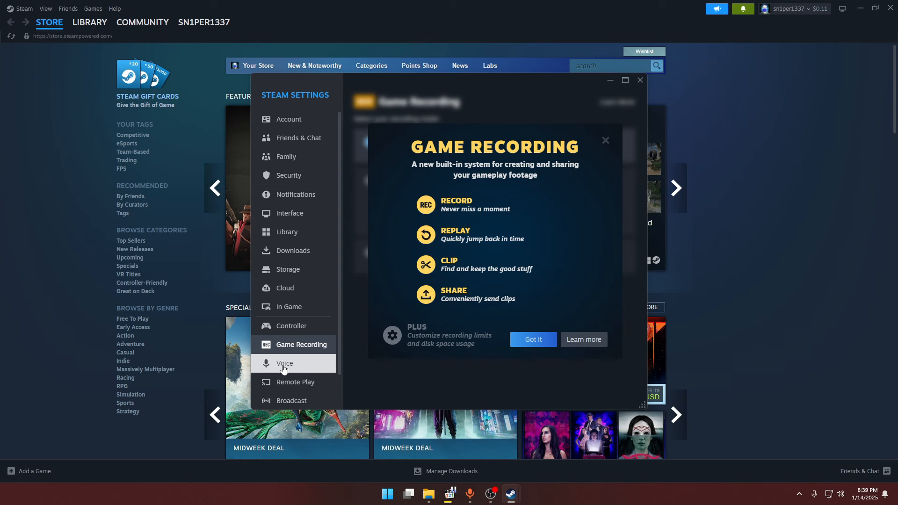
pyautogui.click(284, 363)
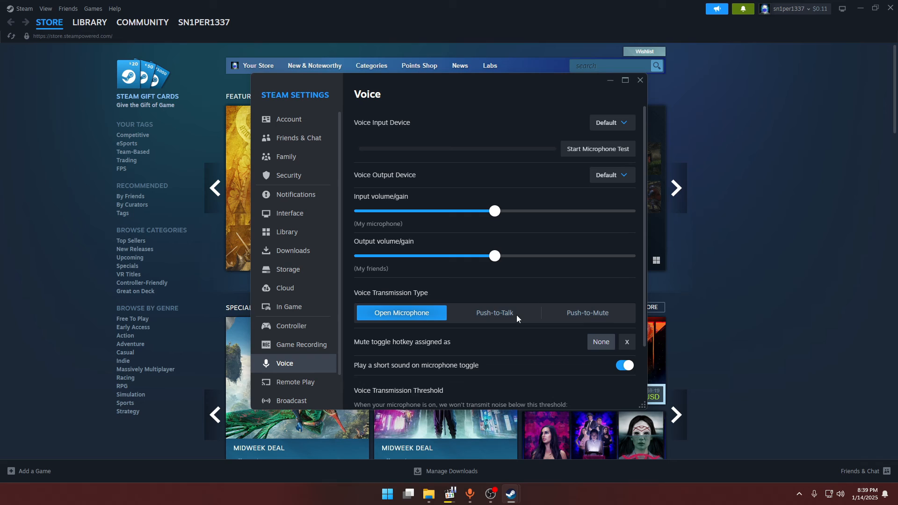
pyautogui.click(297, 382)
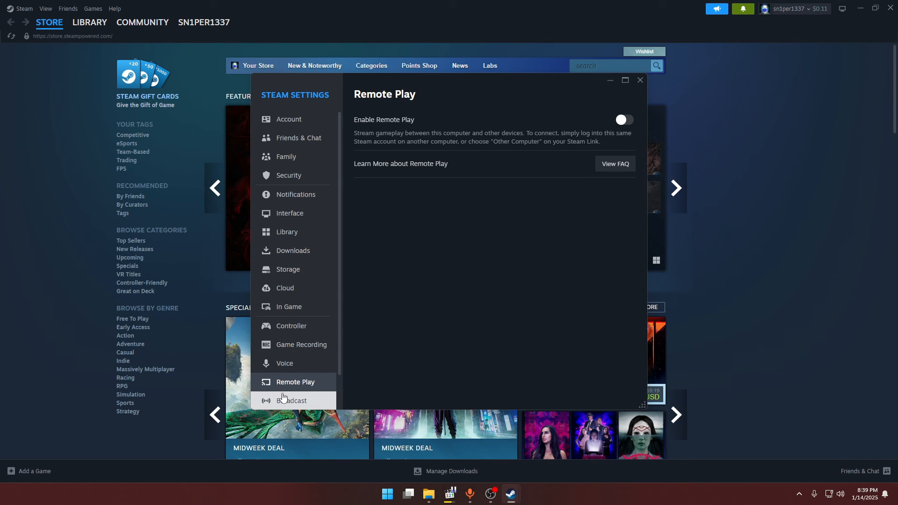
# - Leave Remote Play off and close the settings window, returning to the Store front page
pyautogui.click(622, 120)
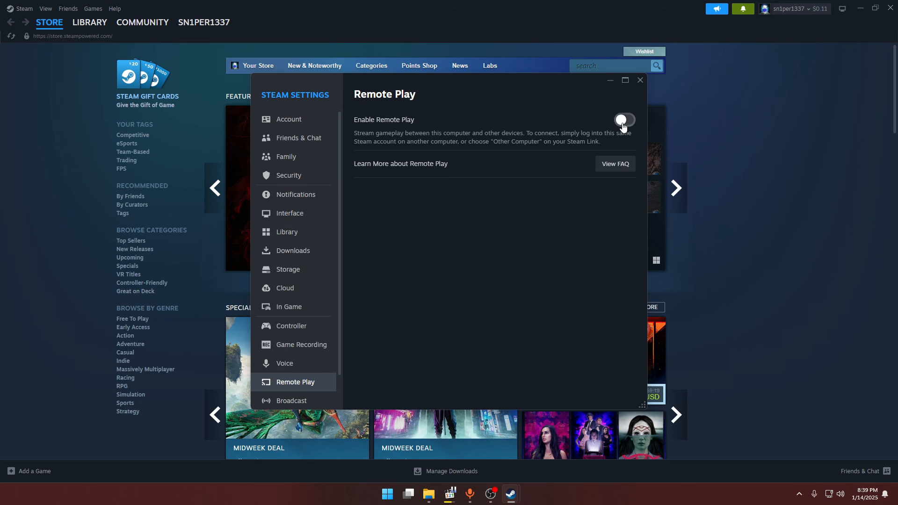
pyautogui.click(624, 121)
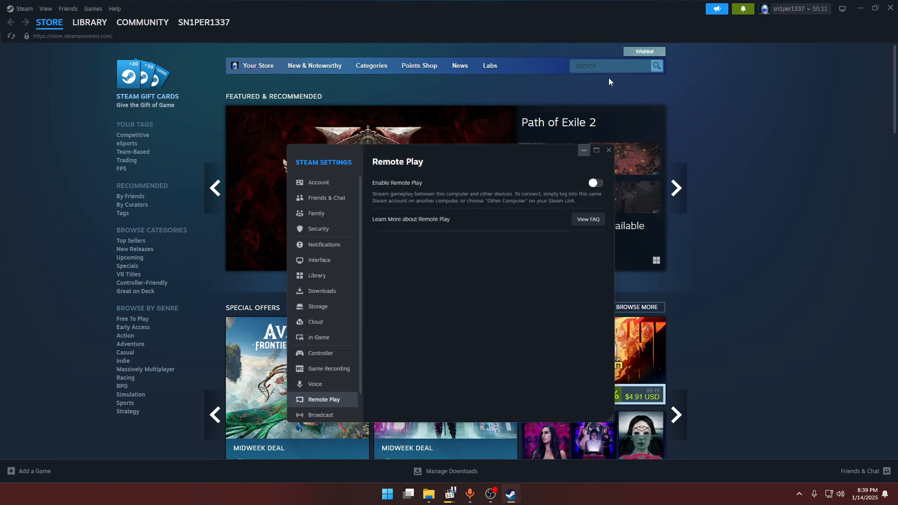
pyautogui.click(608, 150)
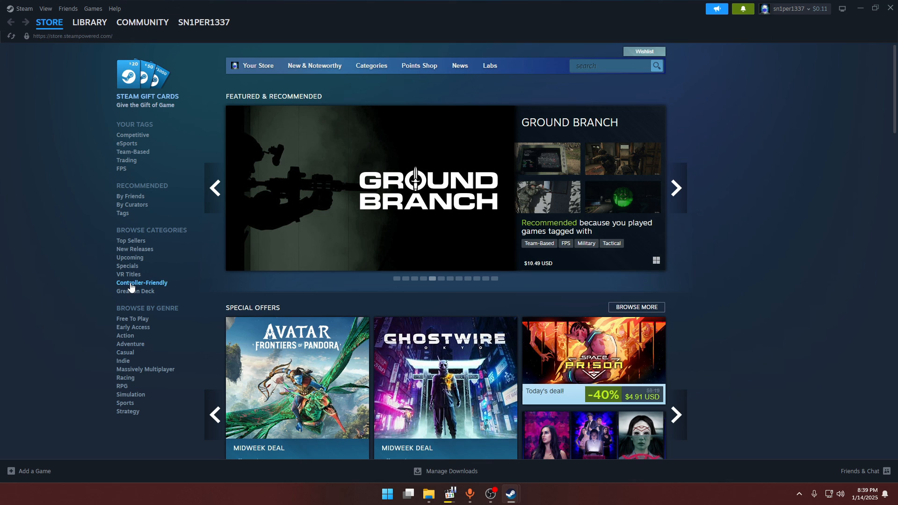
pyautogui.moveTo(453, 366)
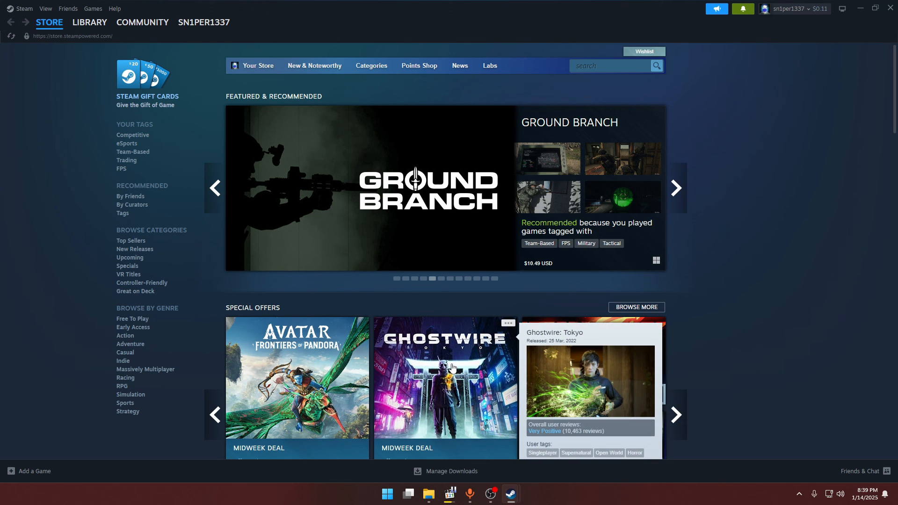